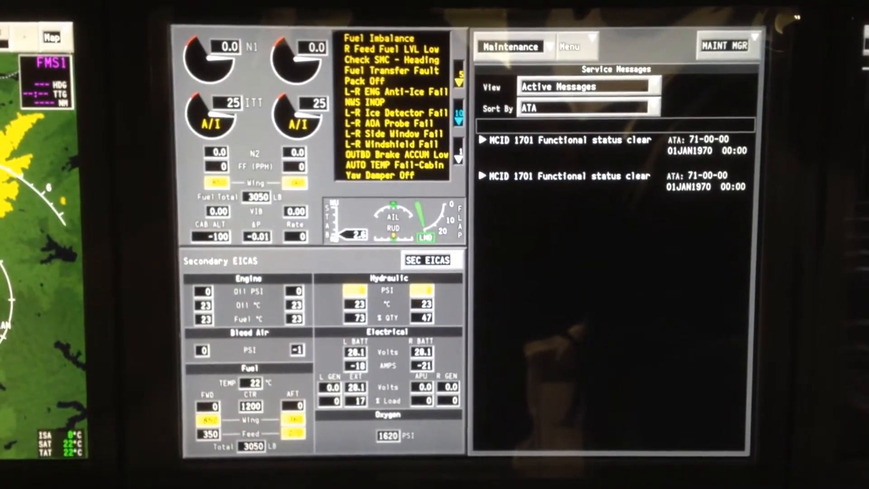
Step: Show the ATA-sorted active Fault Messages on page 2 of 2
click(566, 32)
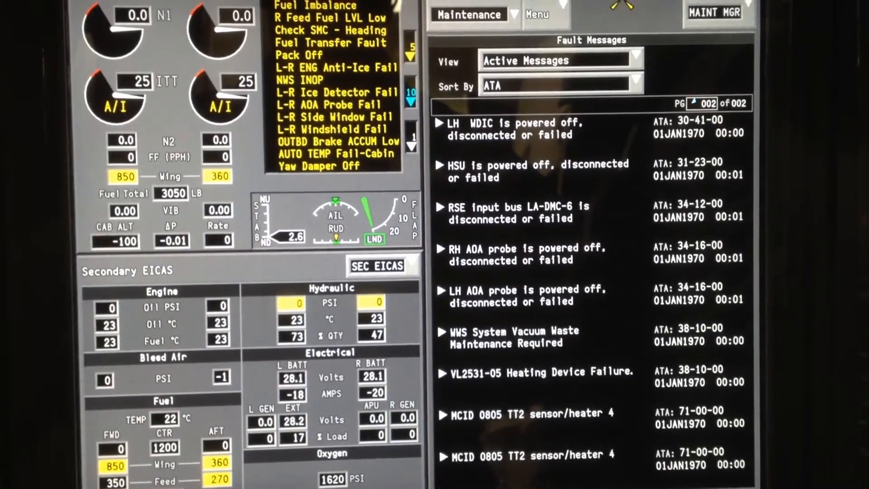
Step: Switch to Service Messages, then to System Parameters for Right Engine Chan B
click(538, 15)
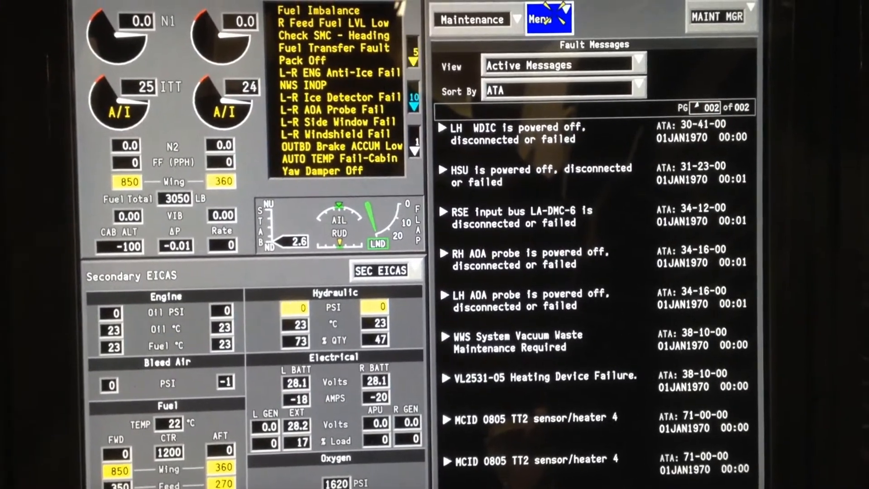
click(548, 18)
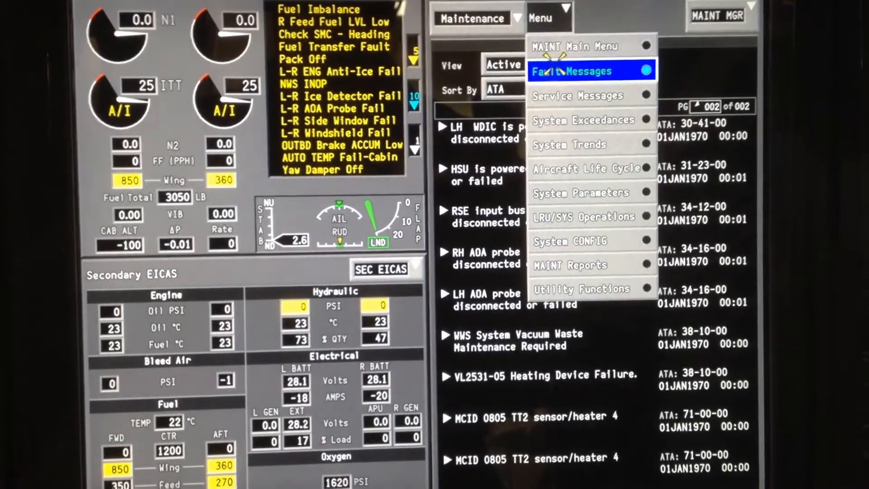
click(577, 95)
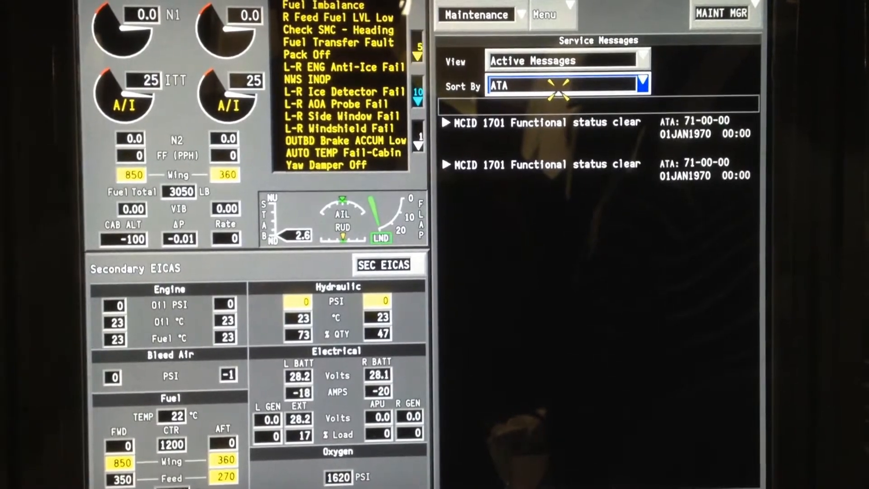
click(546, 15)
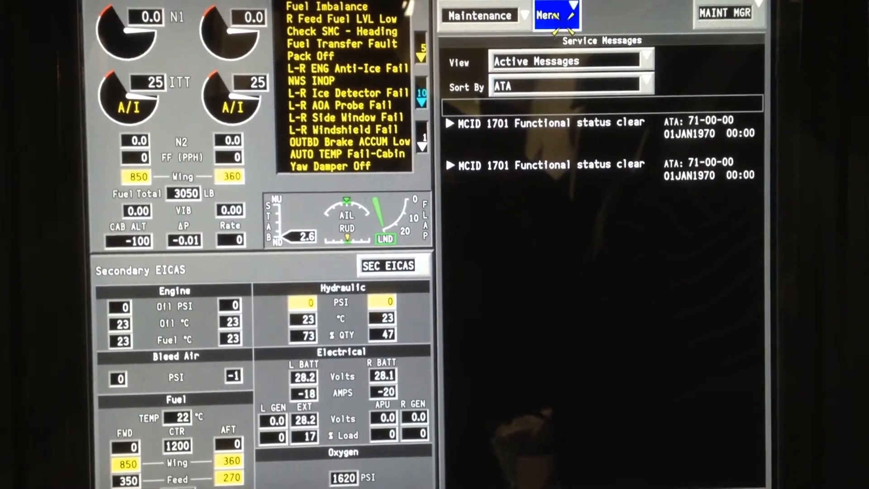
click(551, 15)
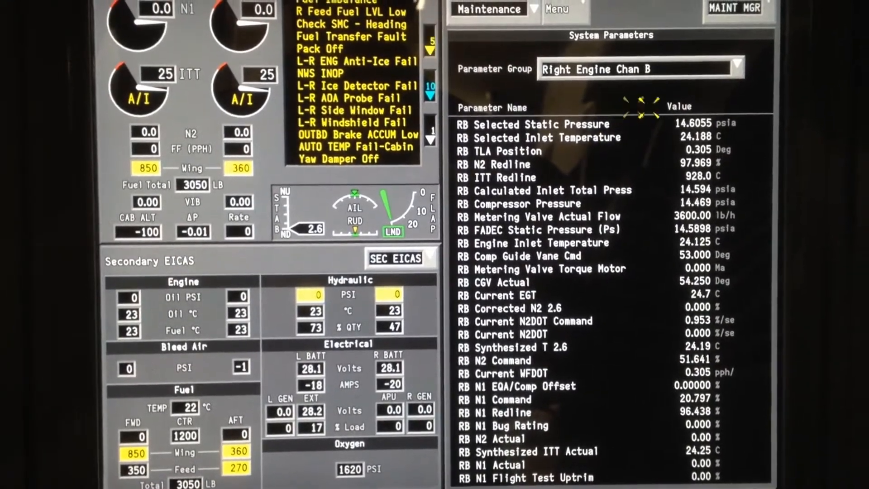
Step: Select the Right Engine Chan A parameter group to view its readings
click(640, 71)
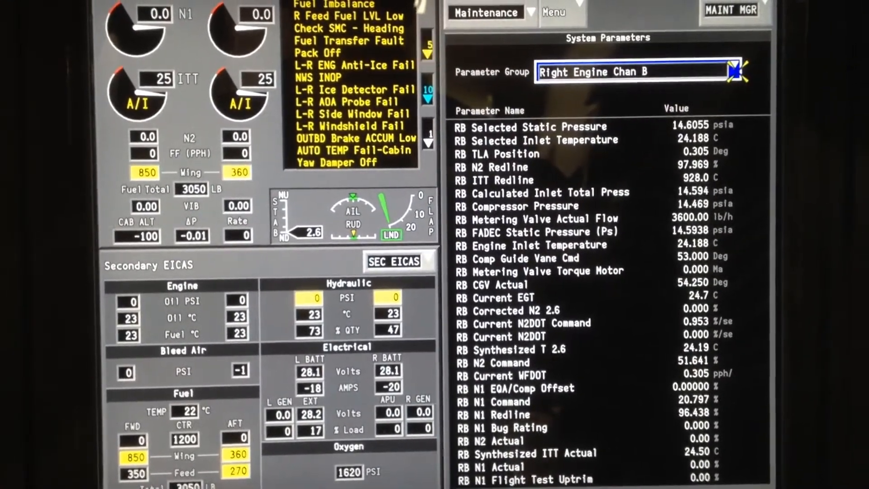
click(735, 70)
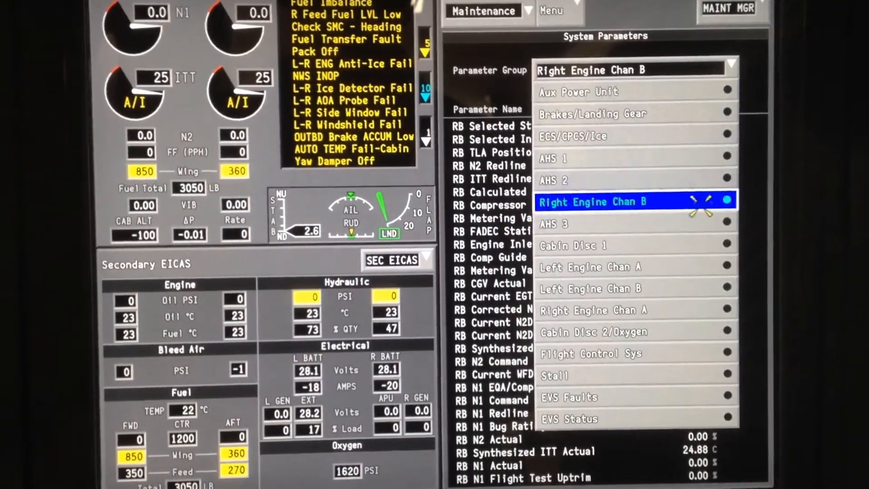
click(593, 308)
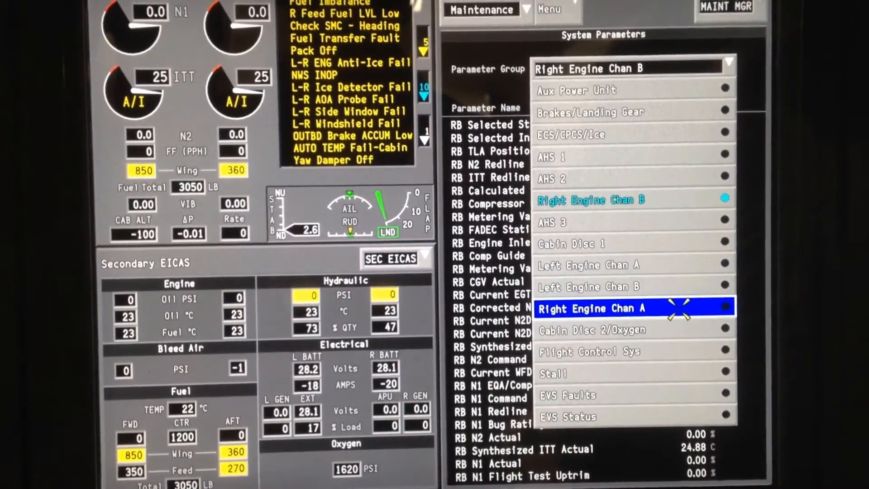
click(593, 308)
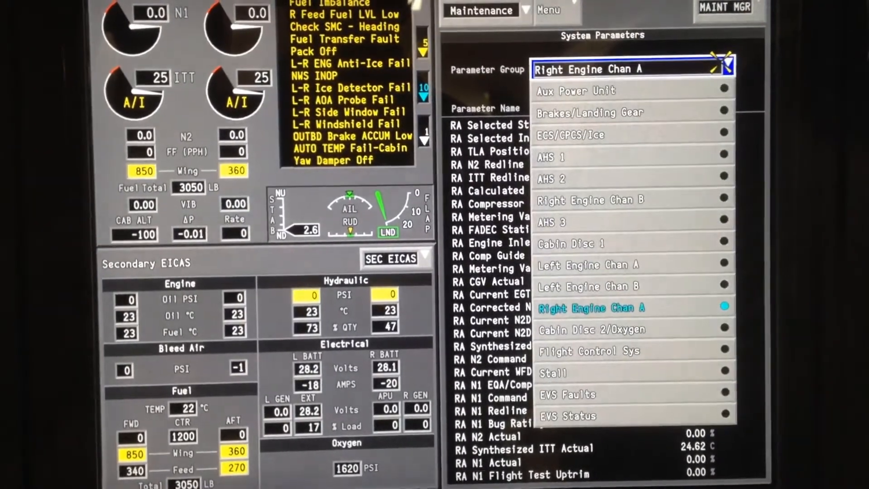
Step: View Left Engine Chan A parameters, then switch to Left Engine Chan B
click(588, 262)
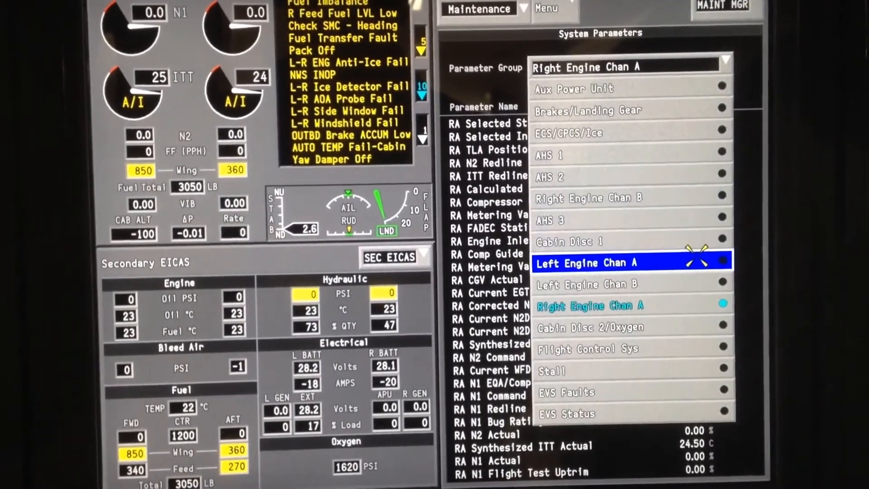
click(587, 262)
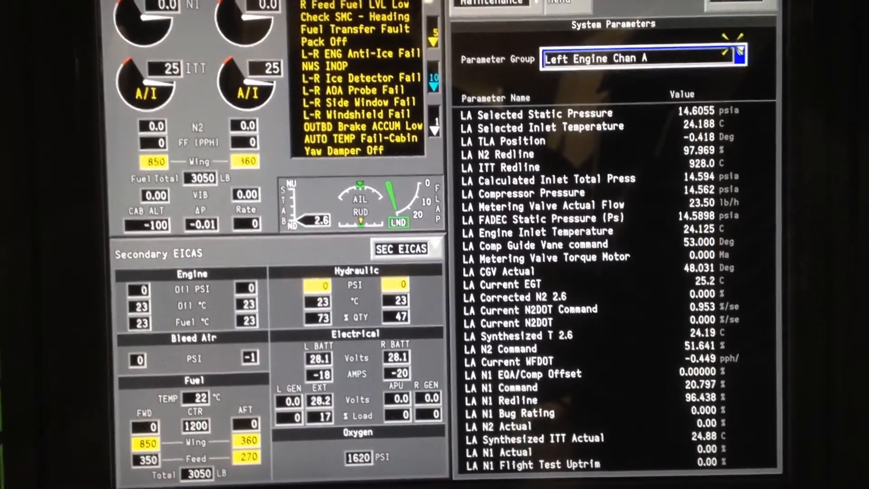
click(637, 59)
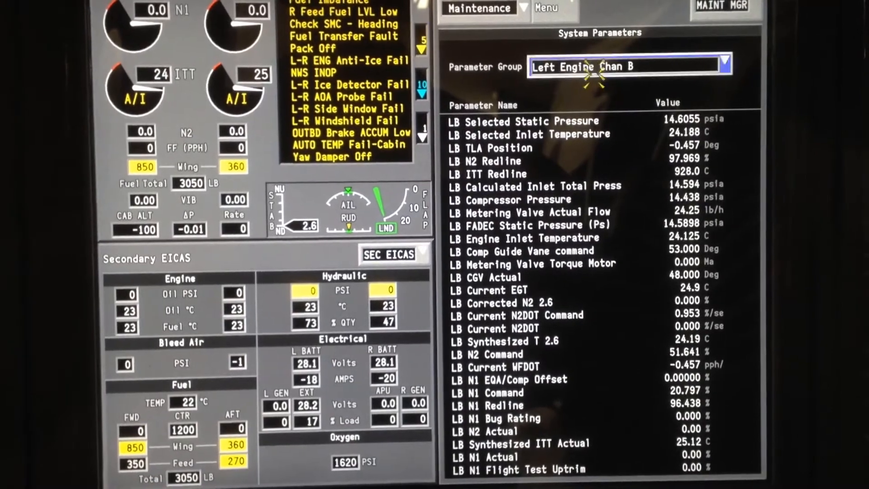
click(555, 9)
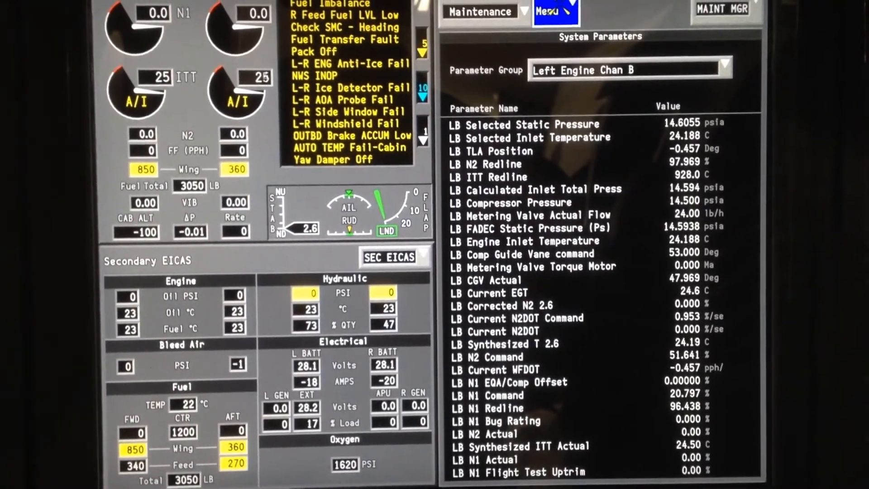
Step: Open System Exceedances, then go to the MAINT Main Menu showing 18 active faults
click(546, 11)
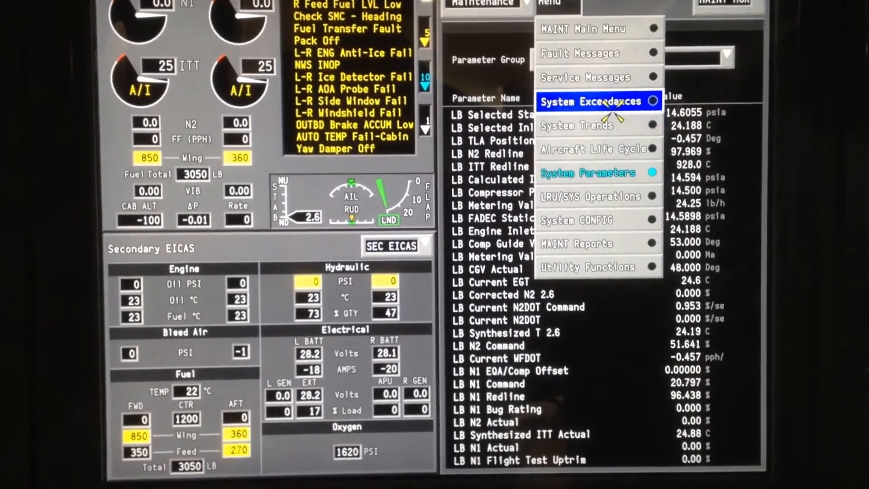
click(588, 101)
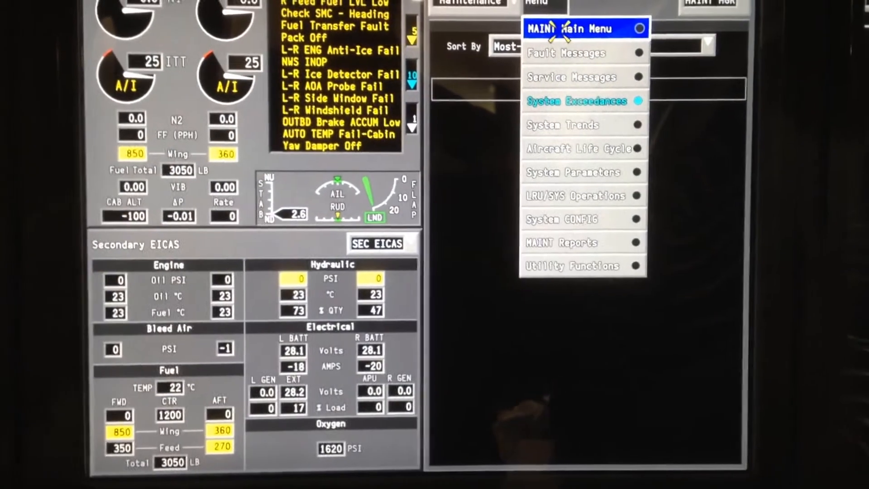
click(576, 28)
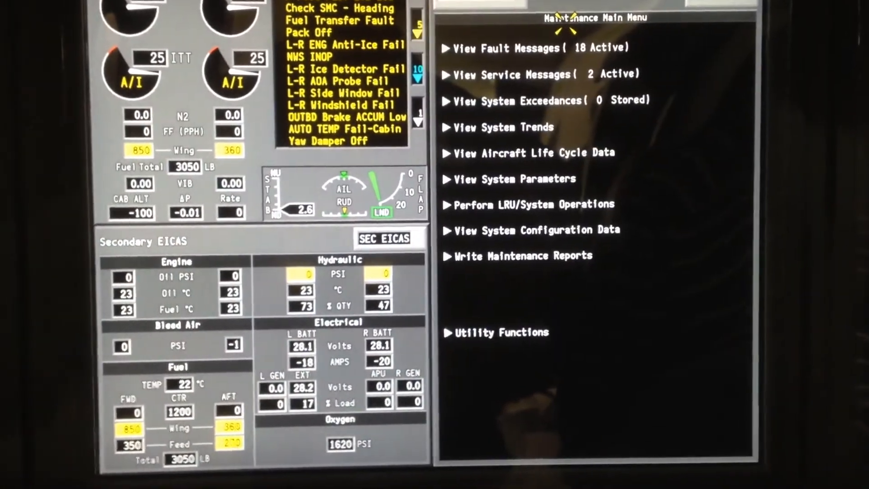